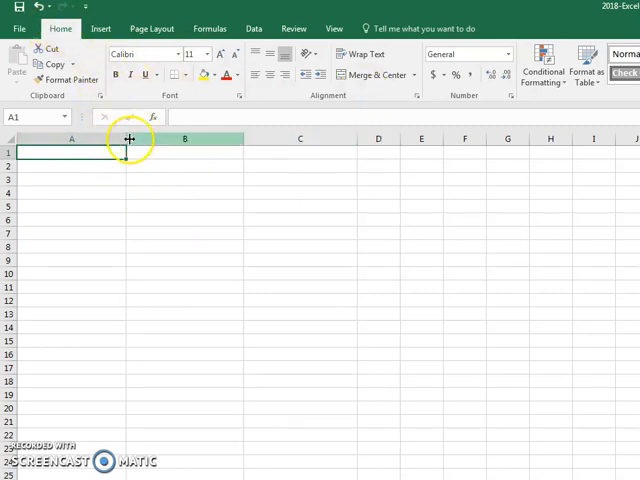
- Enter the headers Last Name, First Name, Email Address, Cell Phone in A1:D1 and widen columns A and D
left_click_drag(128, 138, 118, 138)
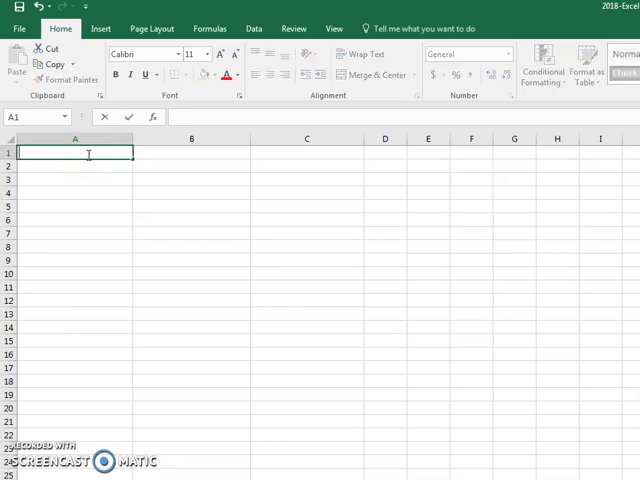
type("Last Name")
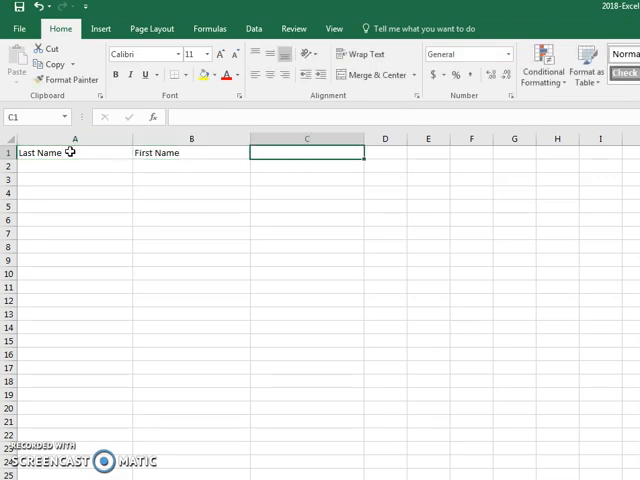
type("Email Address")
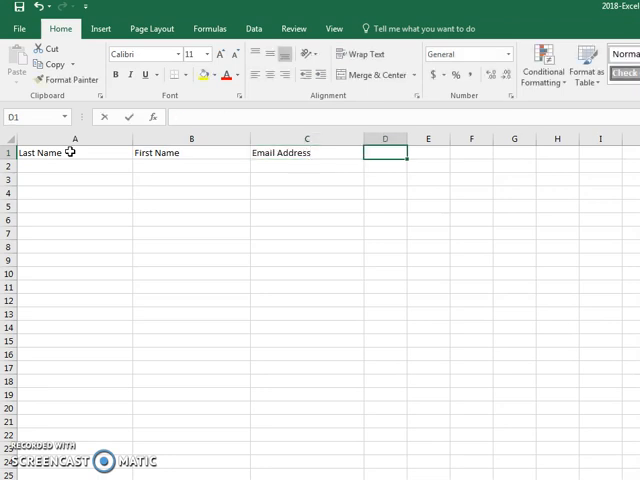
type("Cell")
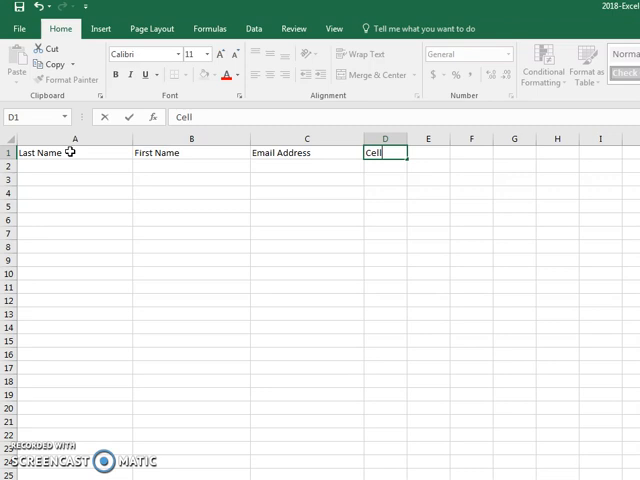
type("Phone")
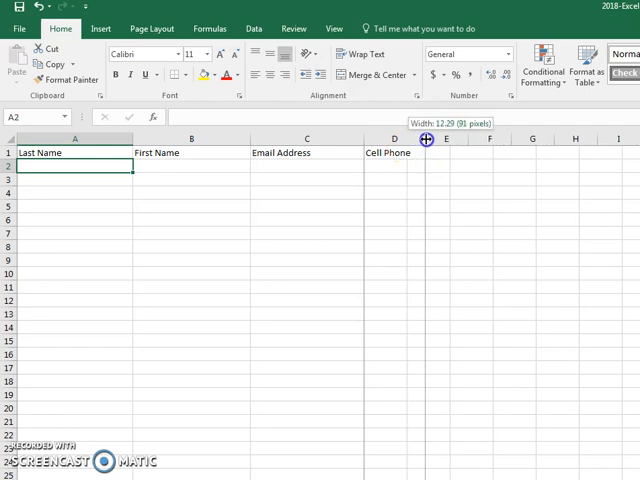
left_click_drag(424, 140, 432, 140)
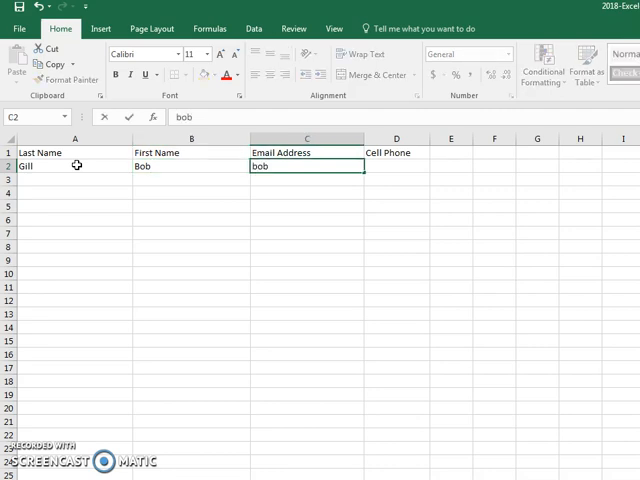
type("@bobgill.com")
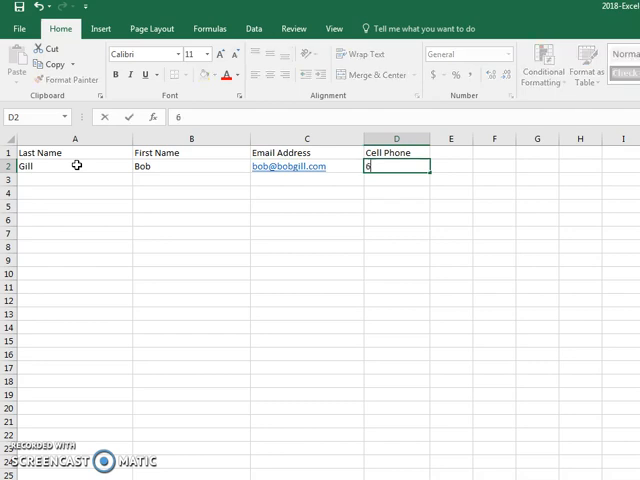
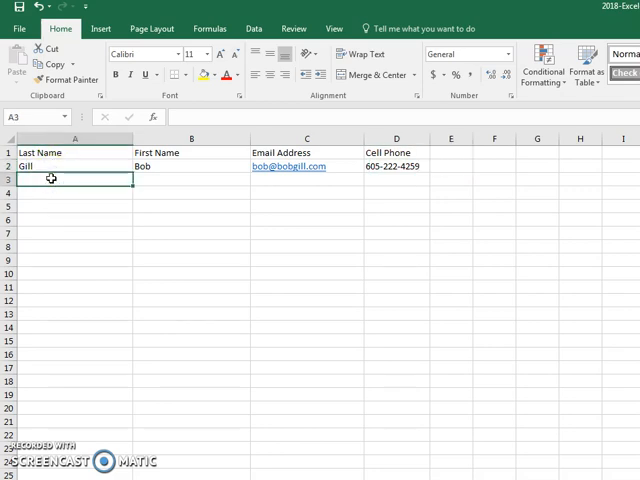
type("Severyn")
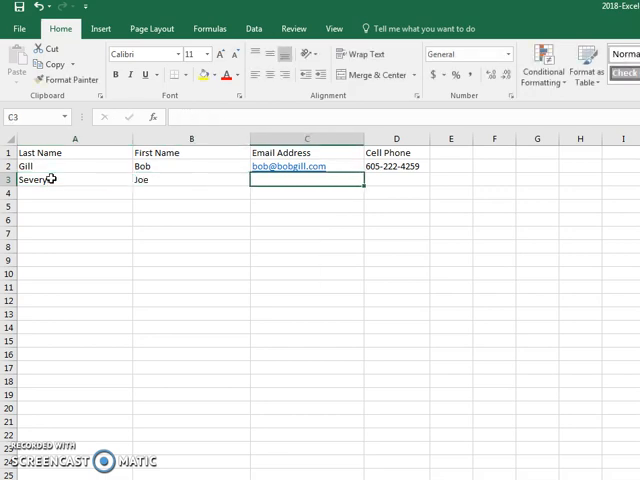
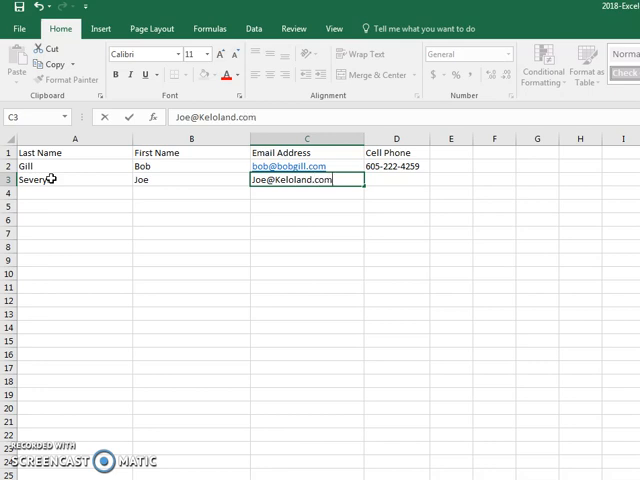
key("Tab")
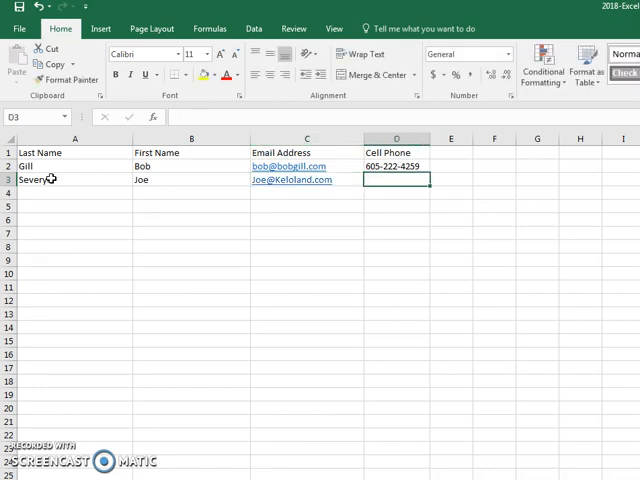
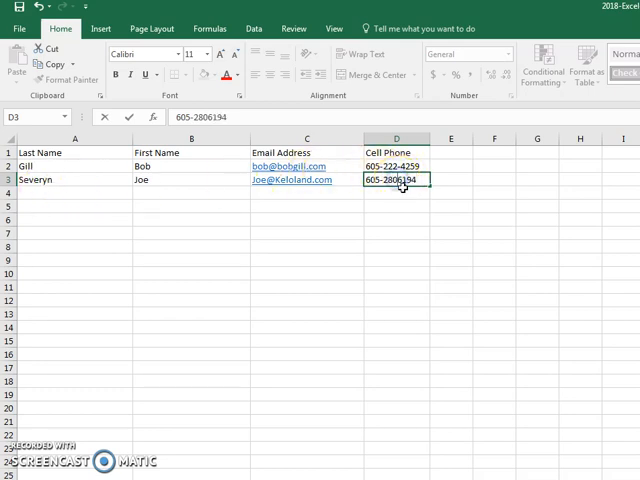
left_click(84, 192)
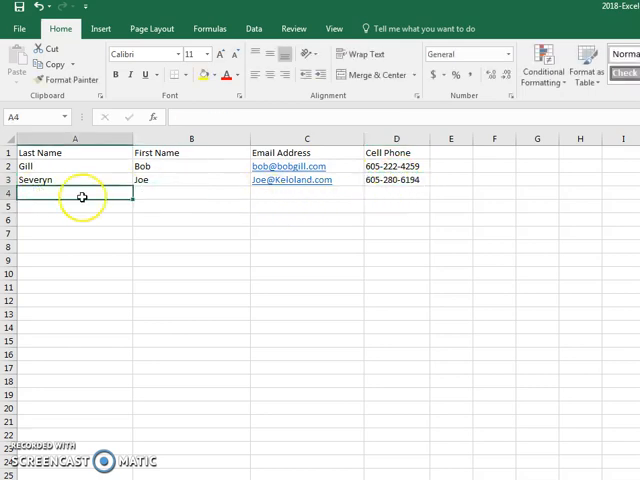
type("C")
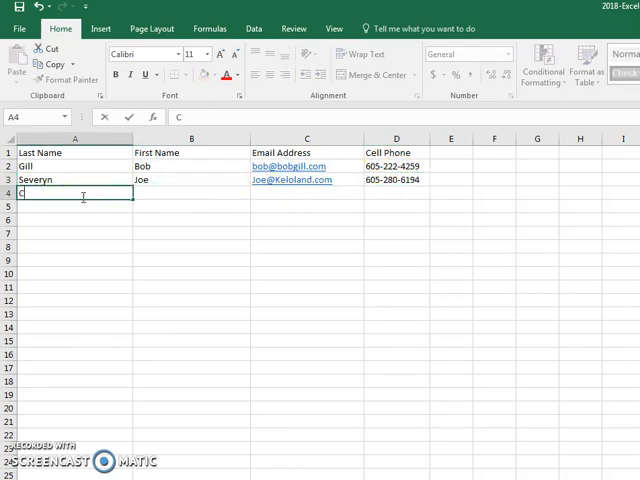
type("halcraft")
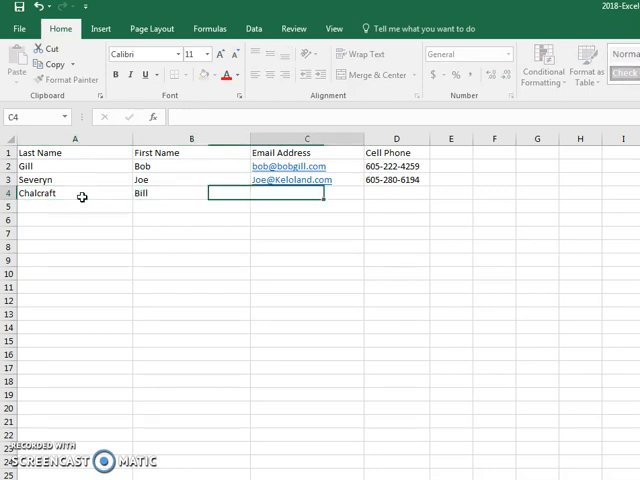
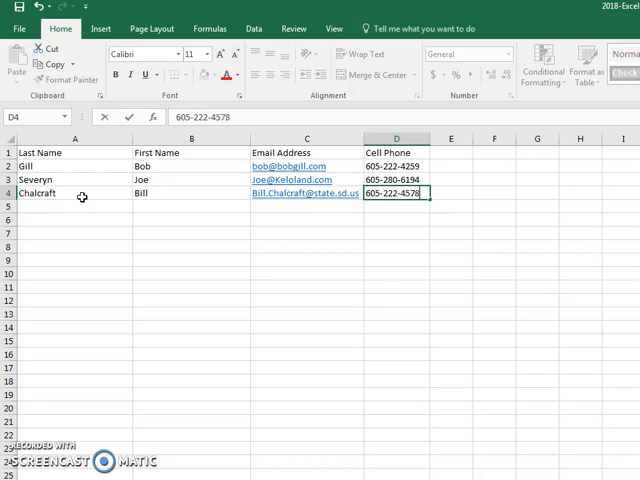
left_click(76, 192)
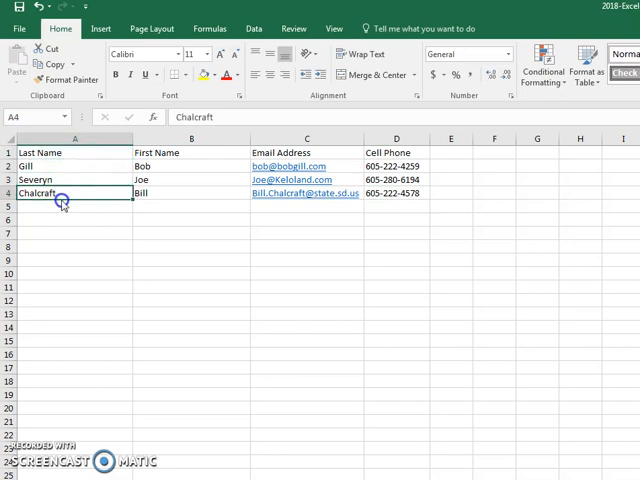
- Review the completed list, ending back at the top of the sheet
left_click(74, 206)
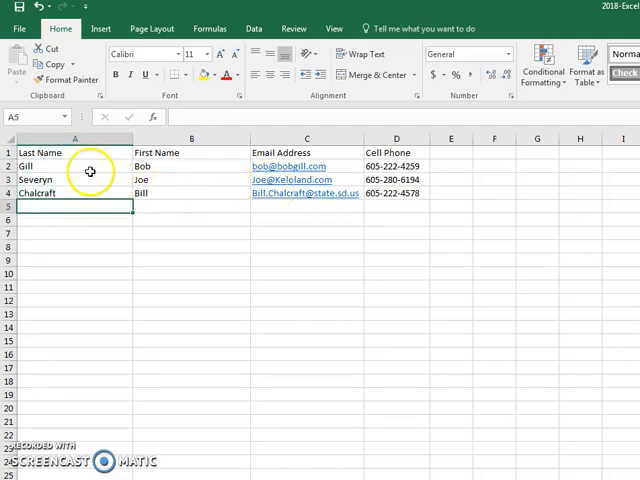
left_click(76, 220)
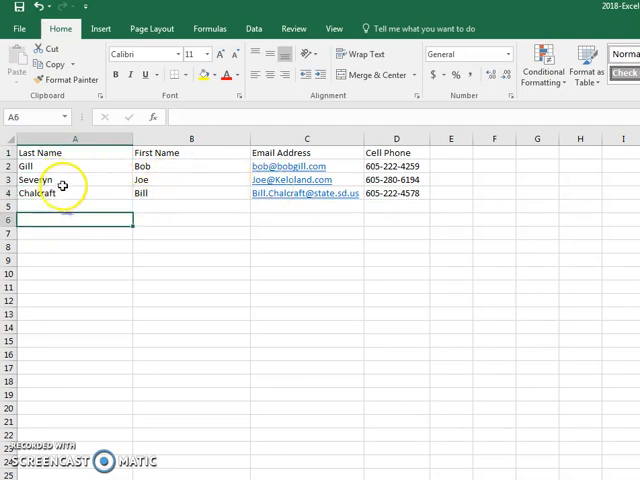
left_click(72, 164)
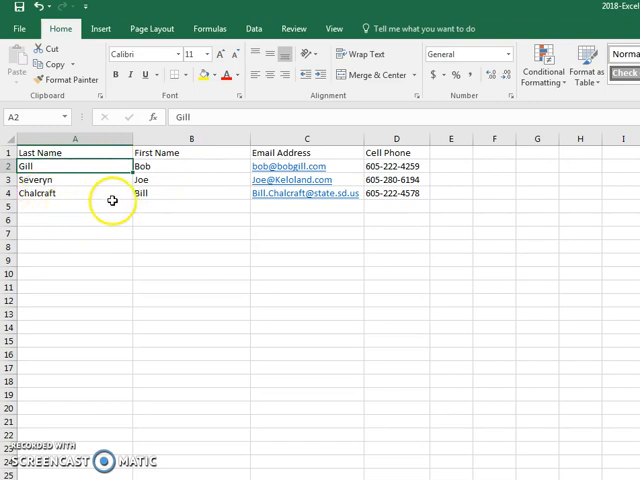
left_click(74, 152)
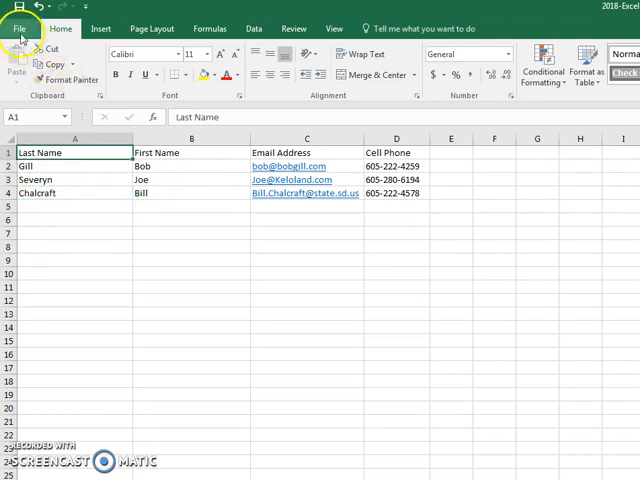
- Save the workbook as 2018-Excel-Data in the Dropbox CSC205-MailMergeData folder
left_click(20, 28)
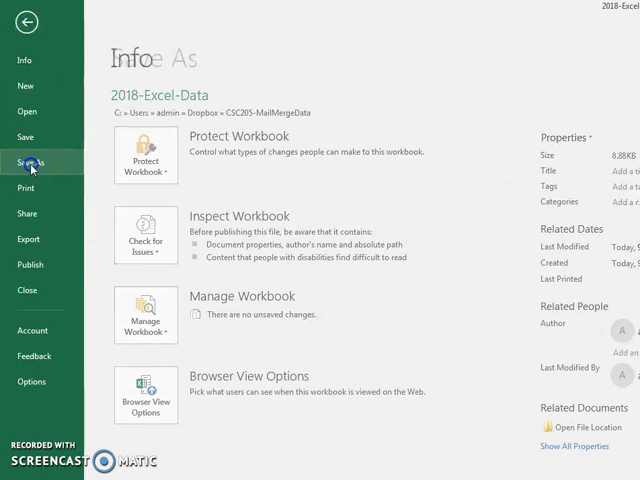
left_click(36, 160)
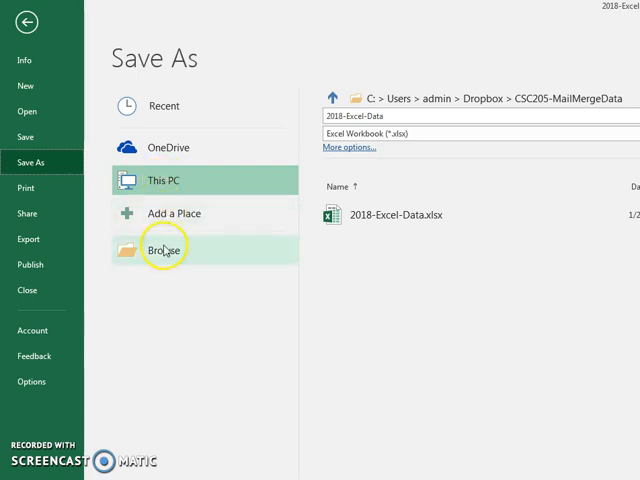
left_click(164, 248)
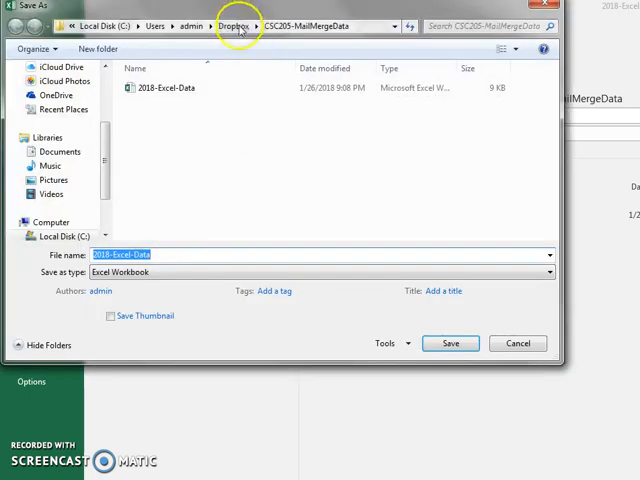
left_click(234, 26)
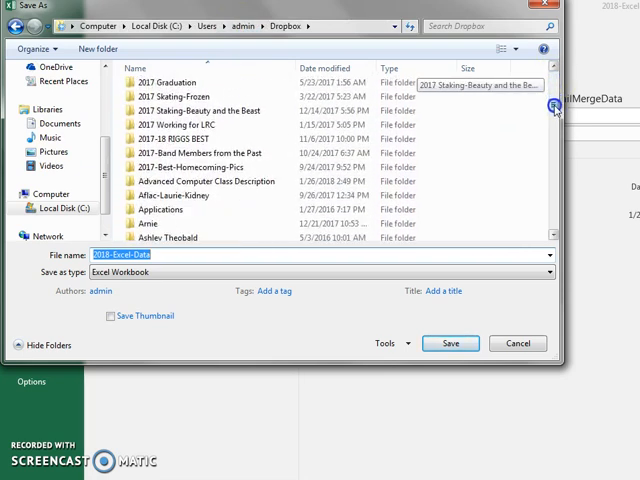
scroll("down", 3)
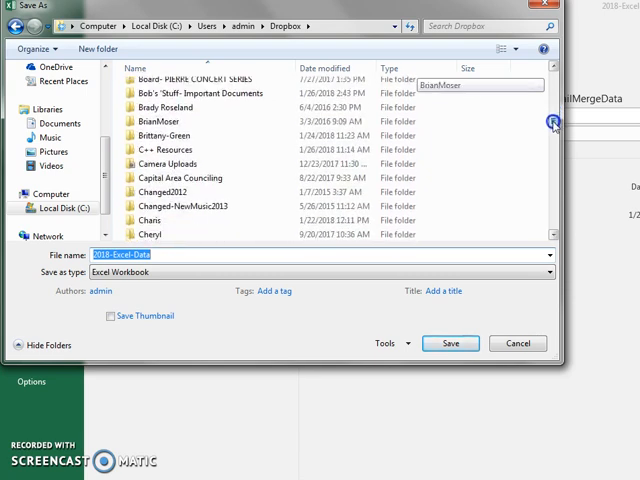
scroll("down", 3)
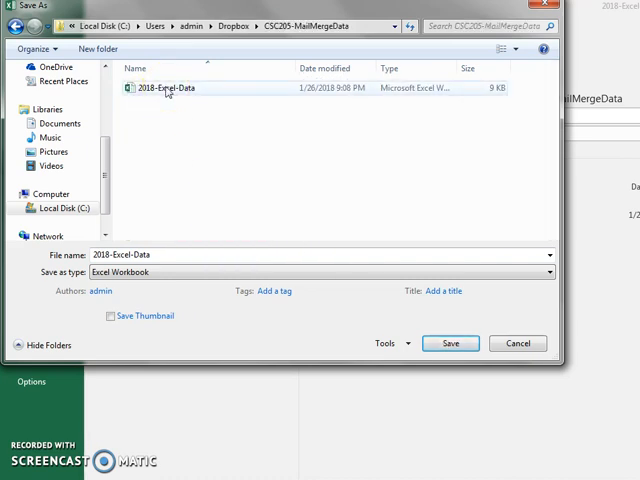
left_click(450, 344)
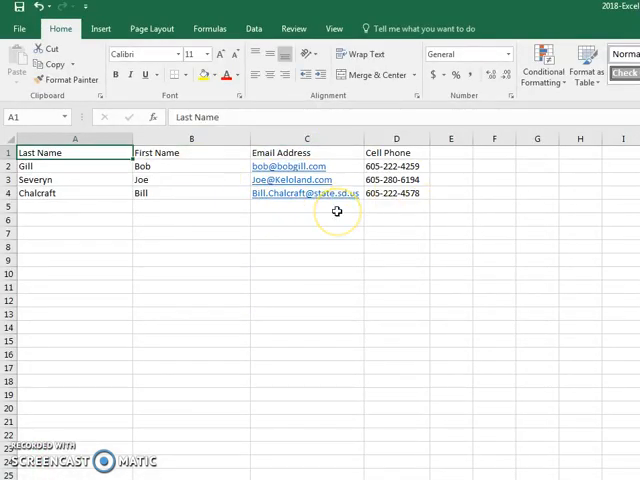
mouse_move(336, 212)
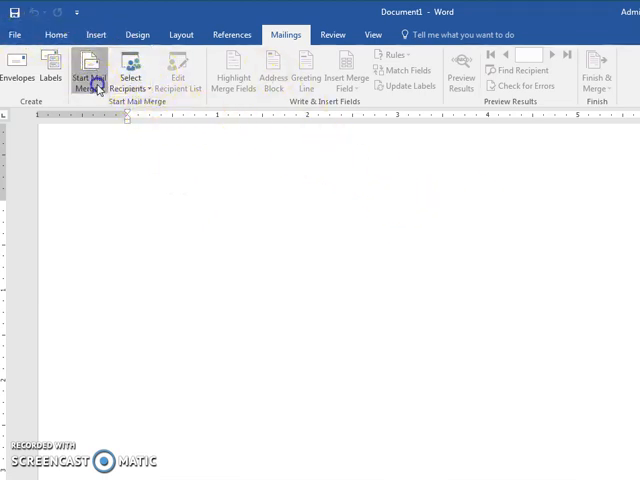
- Start a mail merge from the Mailings tab, choose the document type, and bring up Select Recipients
left_click(88, 70)
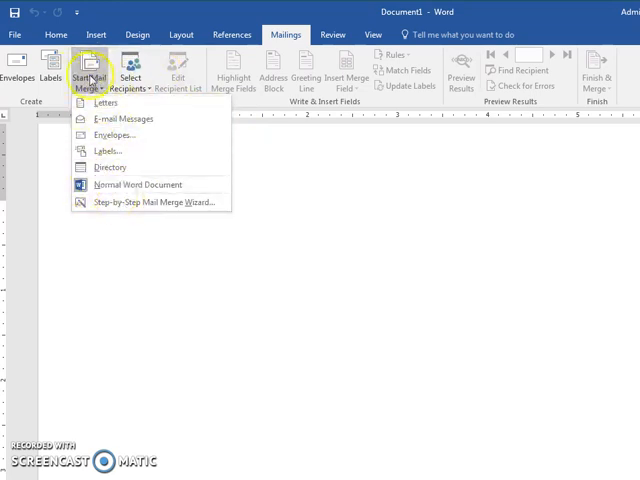
left_click(128, 72)
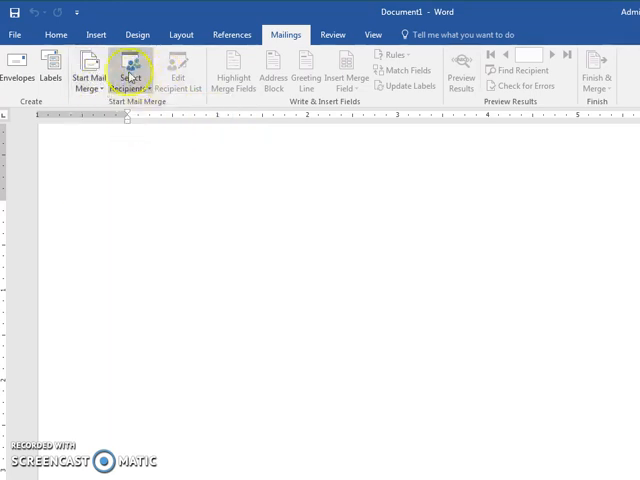
mouse_move(130, 76)
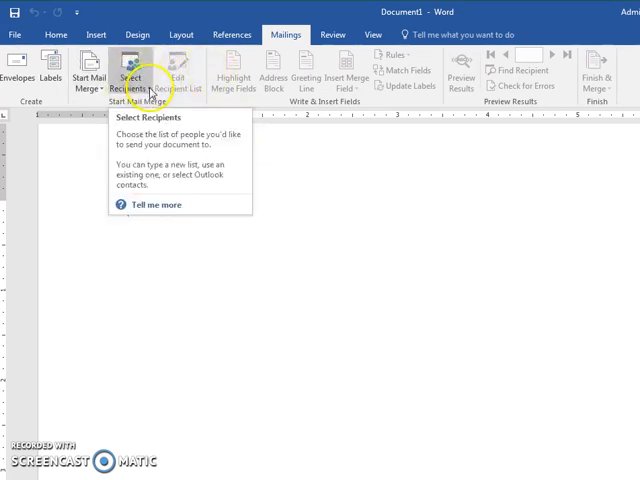
left_click(130, 78)
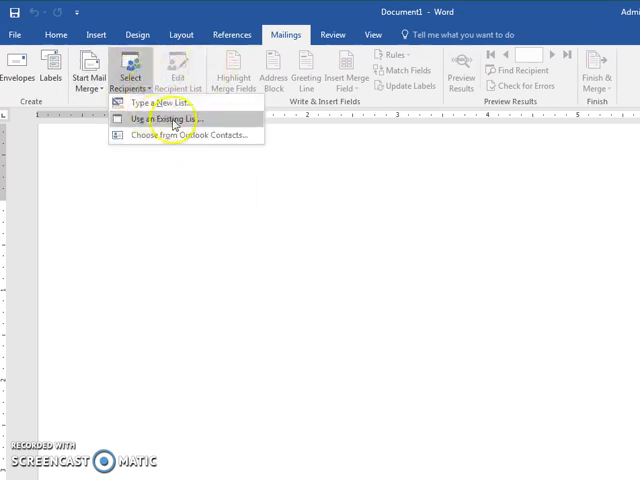
- Use the existing list 2018-Excel-Data from Dropbox, taking Sheet1 with column headers as recipients
left_click(168, 120)
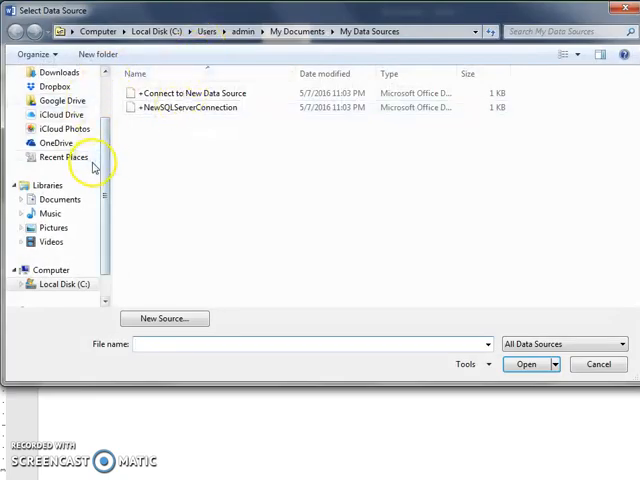
scroll("up", 3)
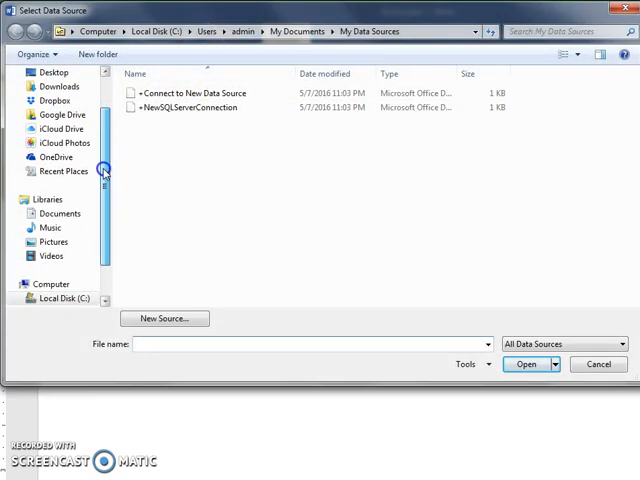
left_click(48, 128)
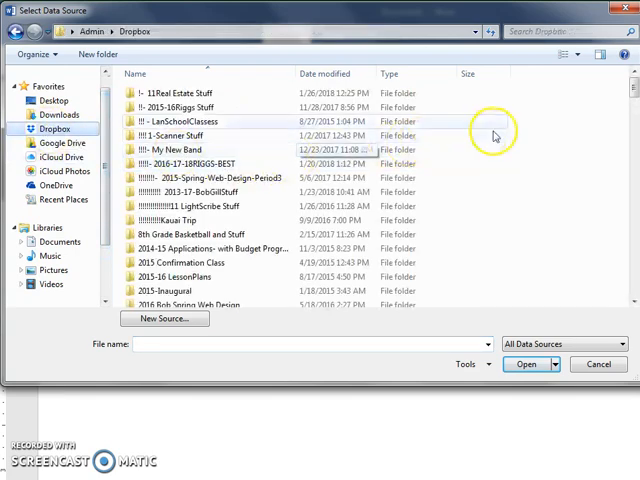
scroll("down", 3)
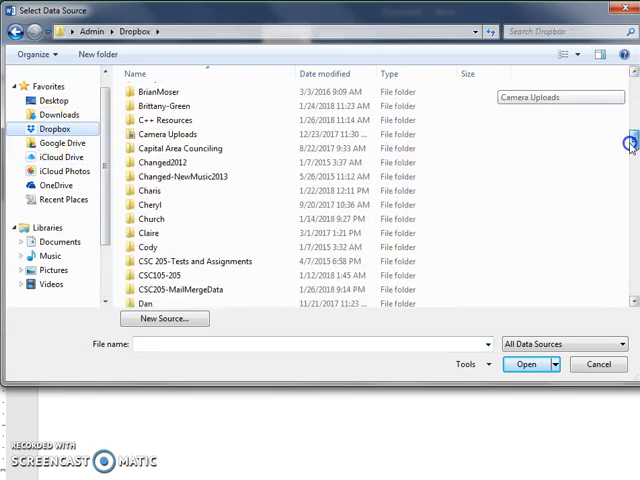
scroll("down", 3)
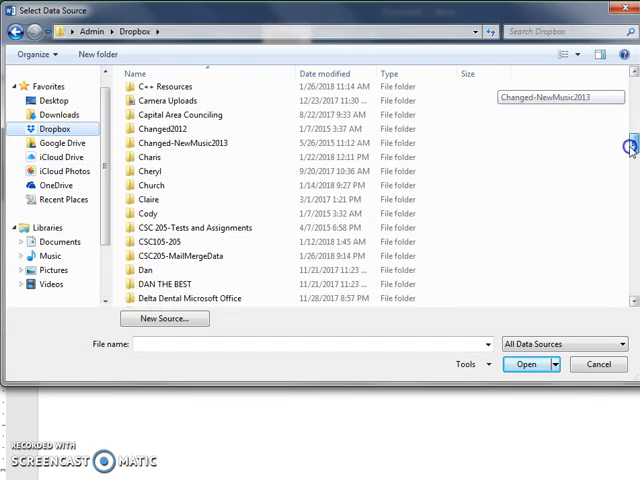
left_click(196, 256)
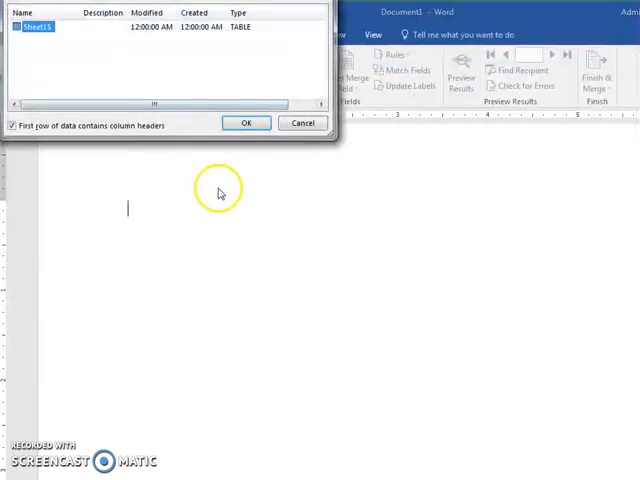
mouse_move(228, 112)
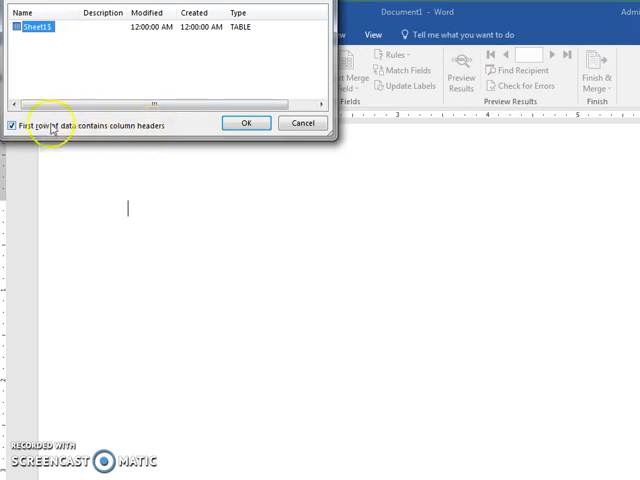
left_click(246, 122)
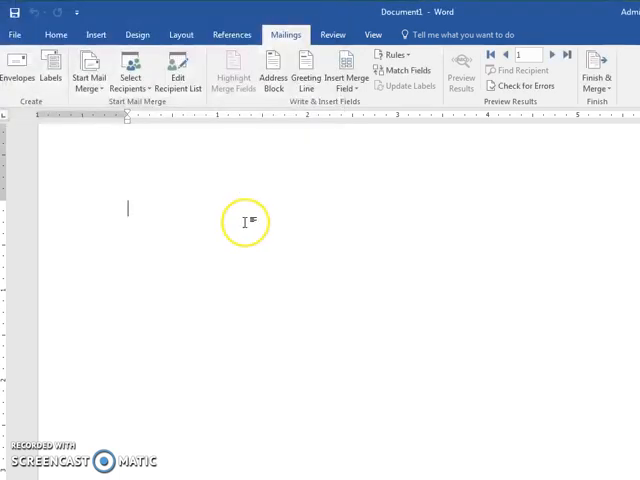
mouse_move(268, 166)
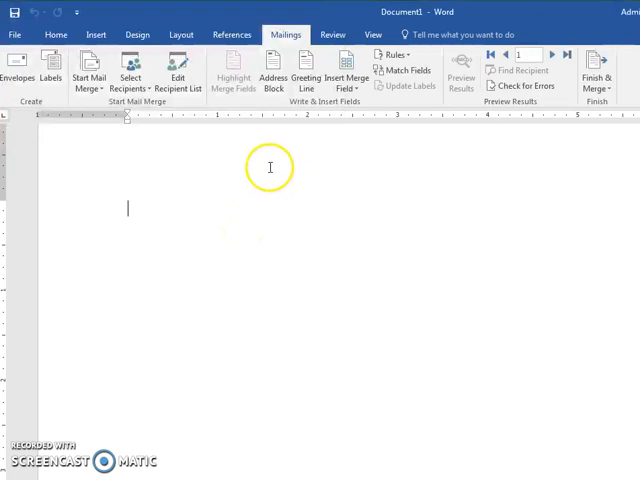
mouse_move(350, 122)
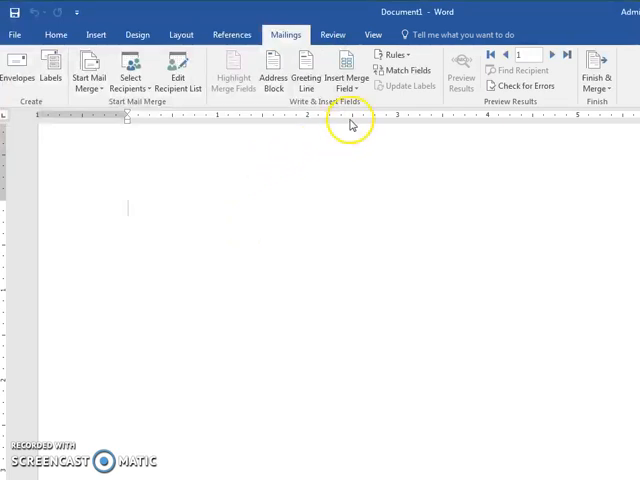
- Begin the letter with the greeting 'Dear Mr.'
type("De")
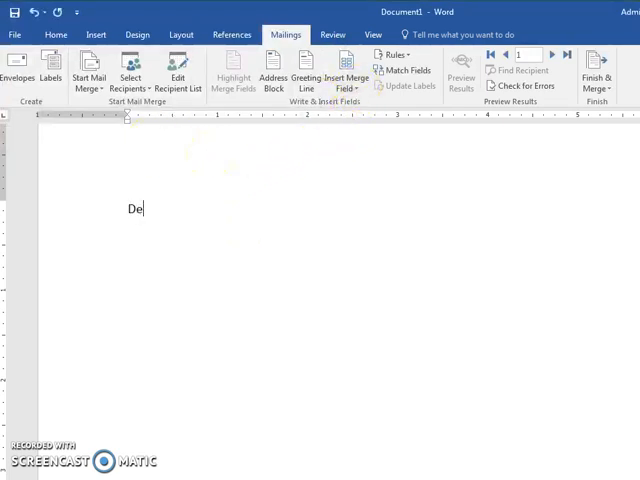
type("ar M")
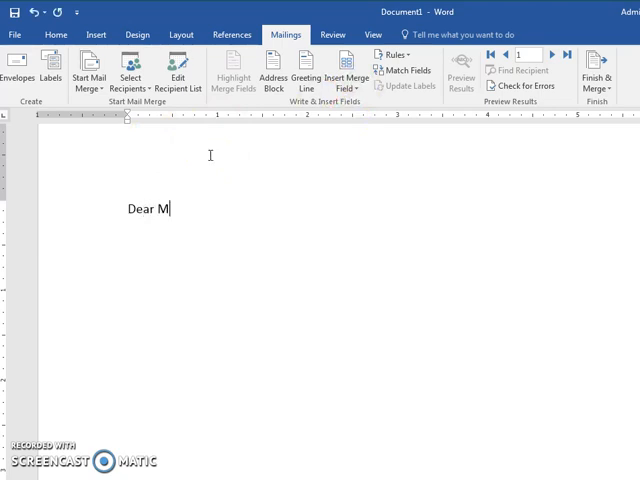
type("r.")
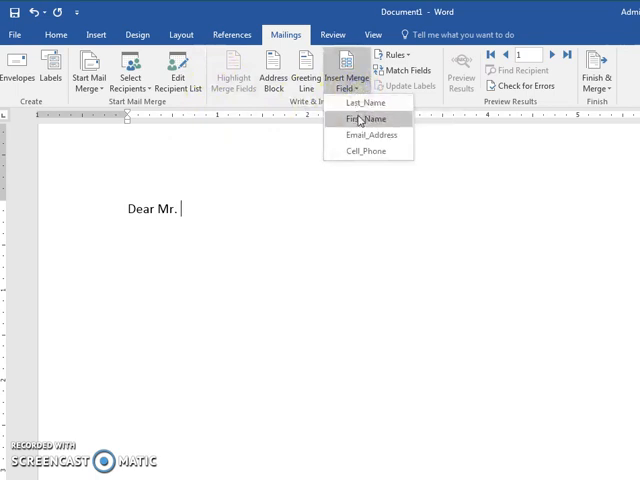
mouse_move(368, 104)
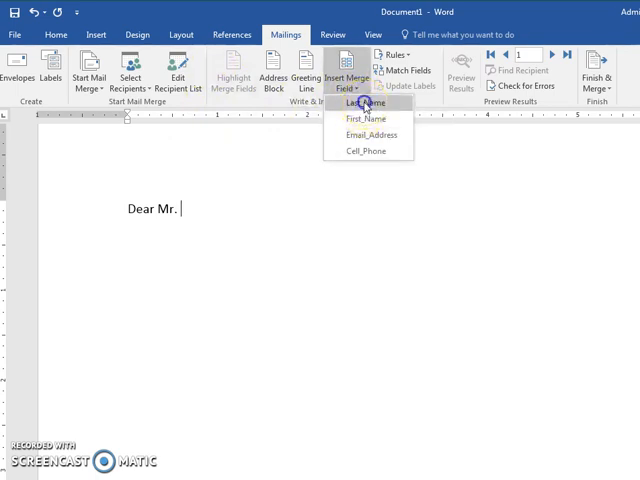
- Insert the Last_Name field after the greeting and write the sentence about the new email address
left_click(368, 104)
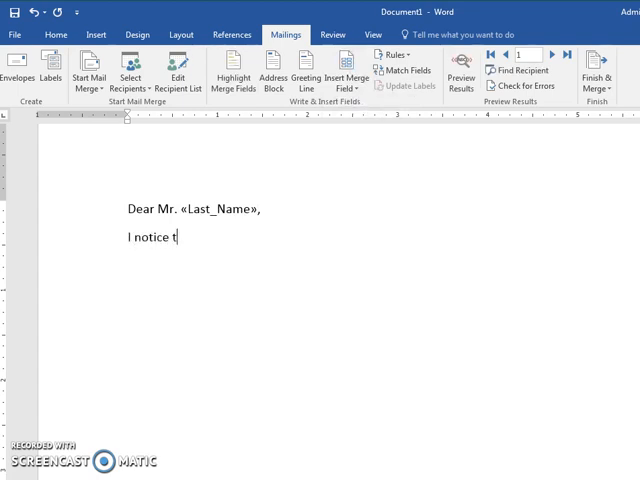
type("hat you have an")
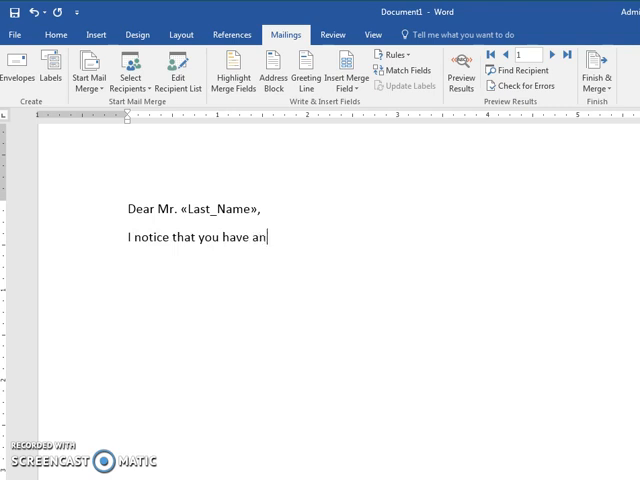
type("new email address")
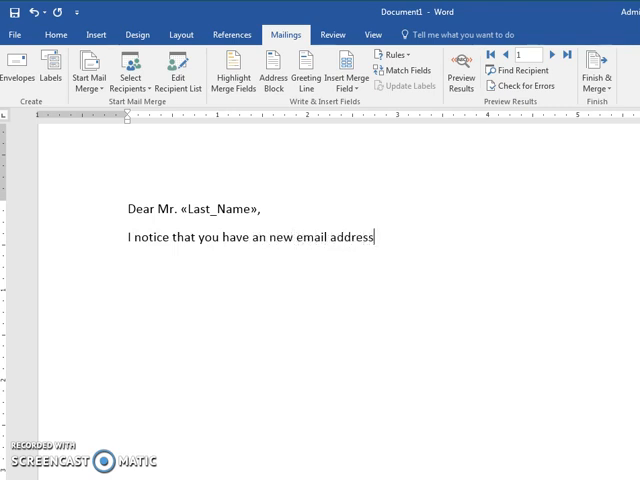
type(".")
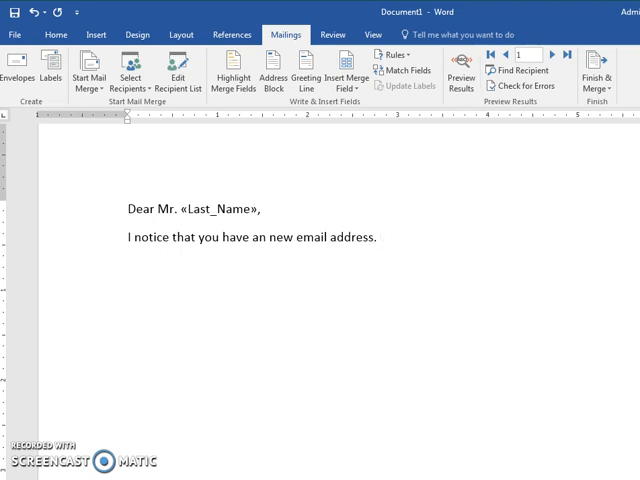
type("The")
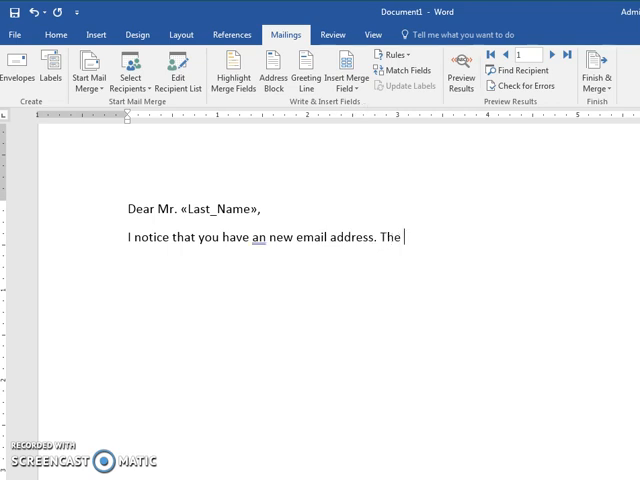
type("addres")
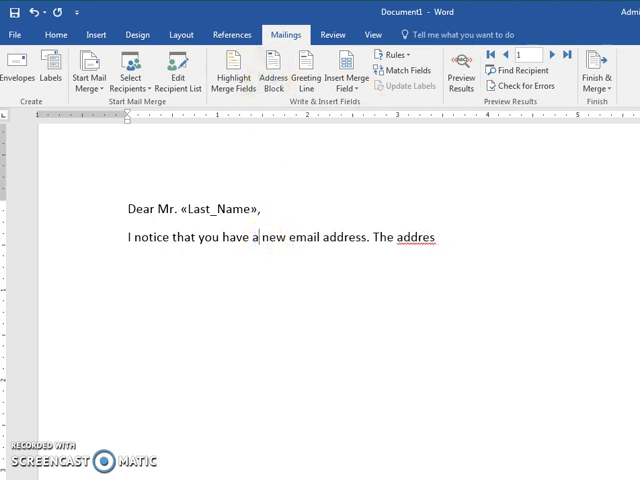
type("s")
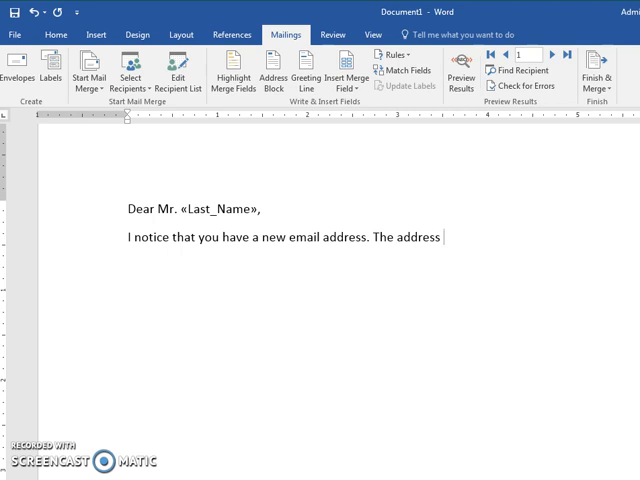
type("i")
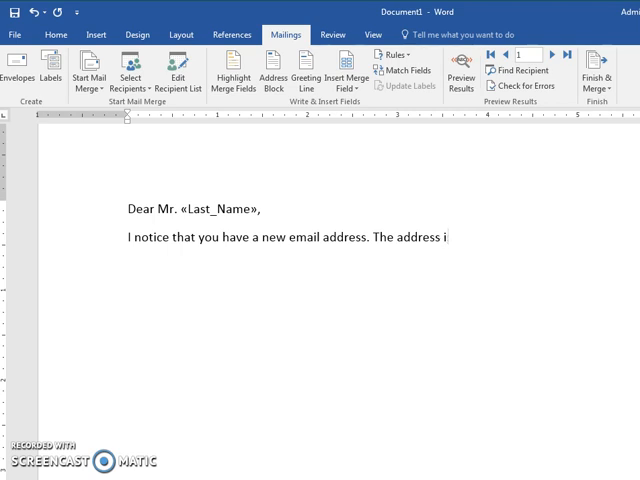
key("BackSpace")
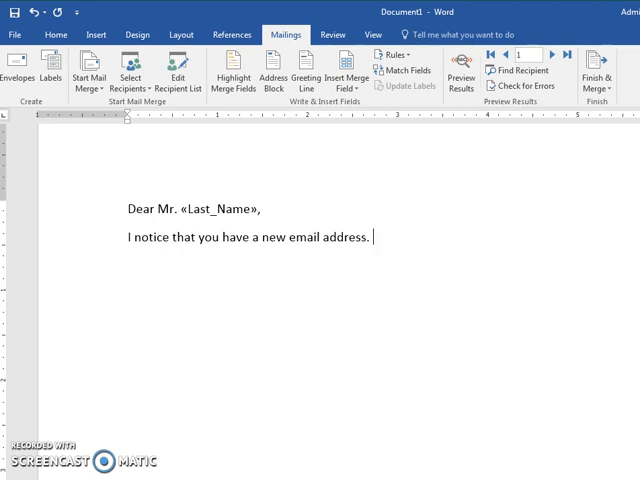
type("Is")
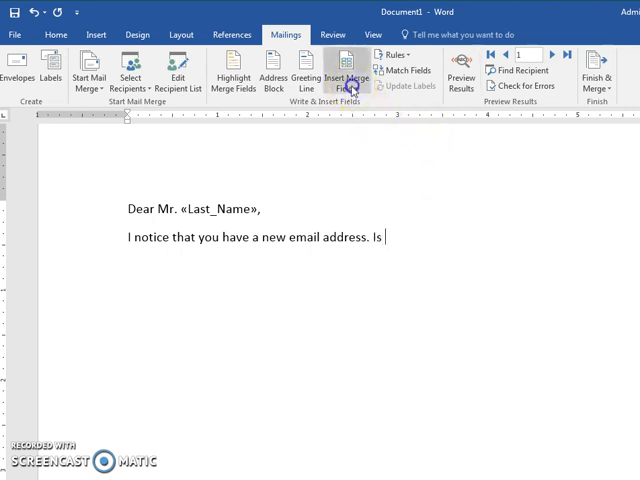
- Write the question using the Email_Address field and the 'I will call you at' line with the Cell_Phone field
left_click(344, 70)
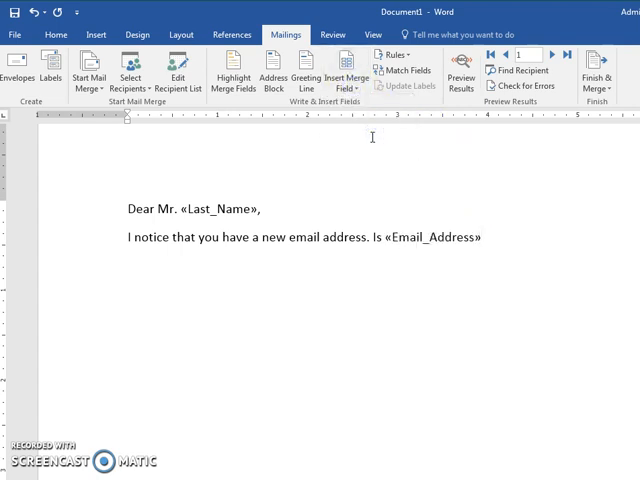
type("your current emai")
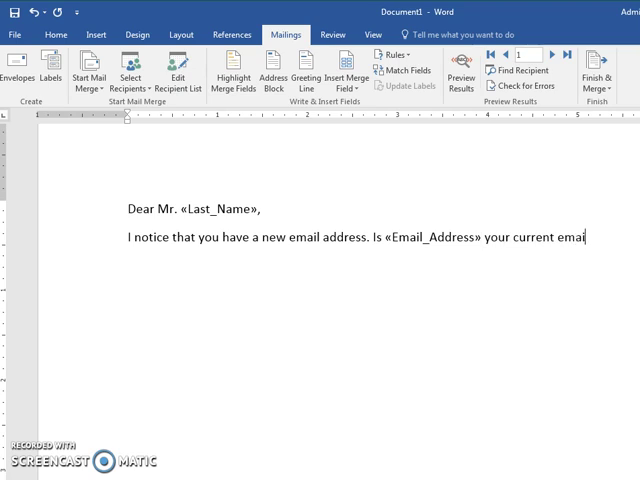
type("address.")
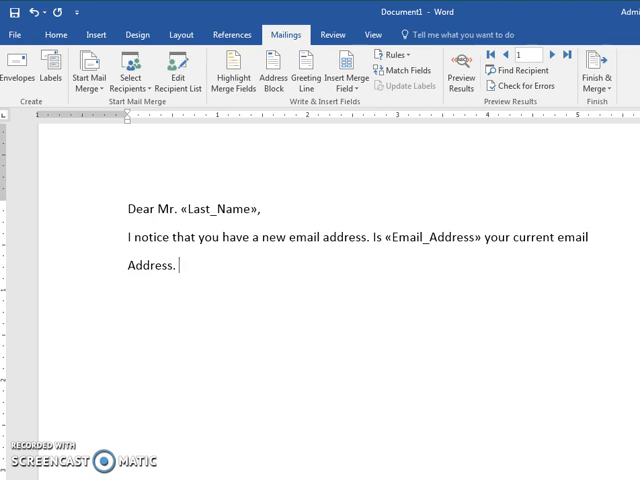
type("I wil")
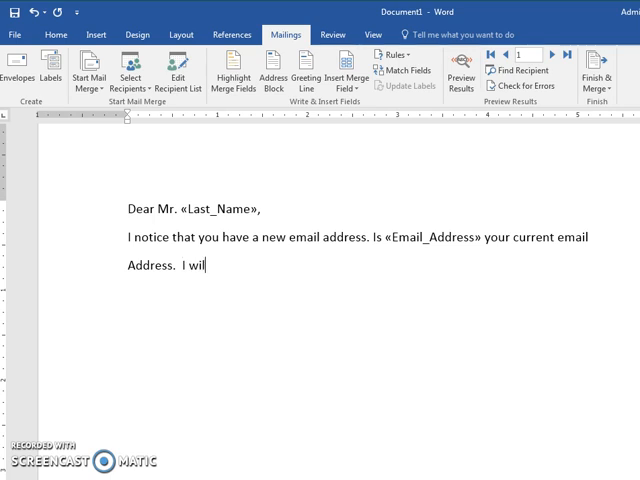
type("l call you at")
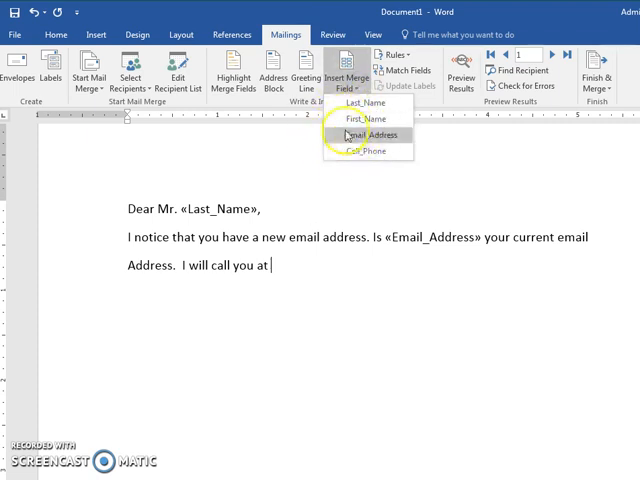
left_click(360, 152)
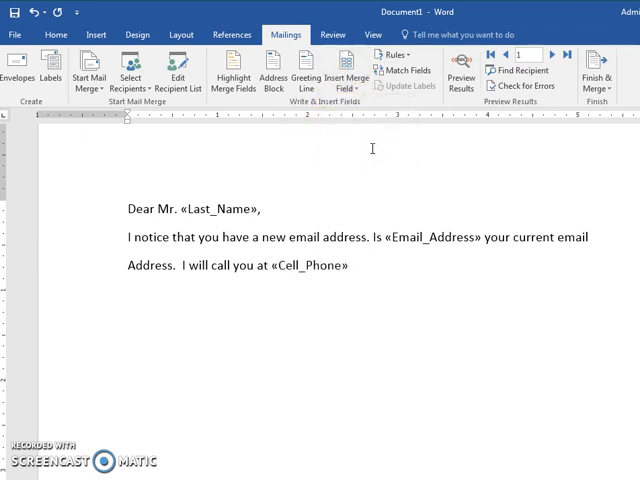
type("to discu")
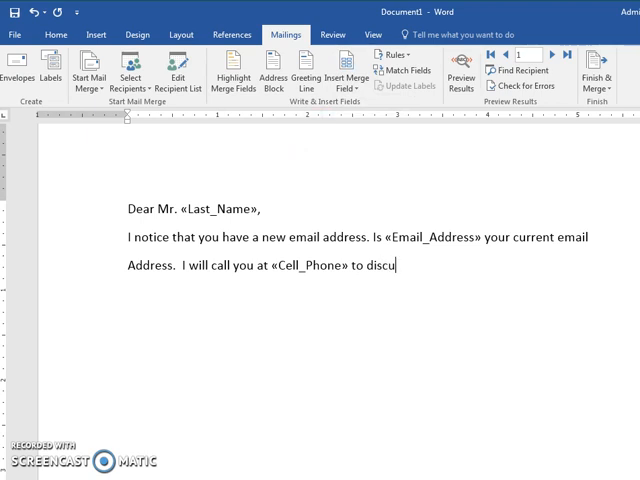
type("s this further...")
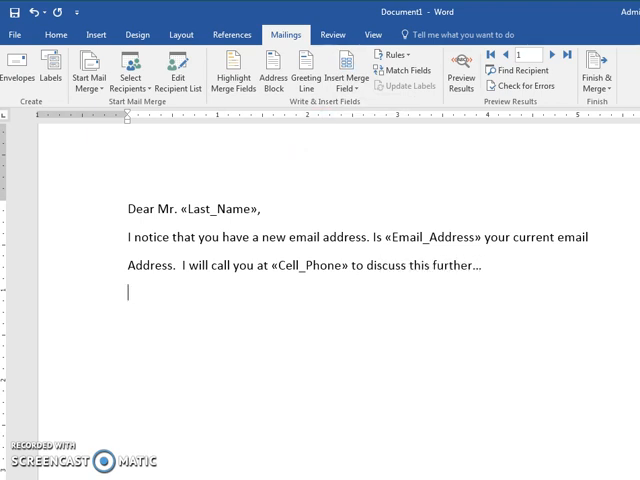
type("J")
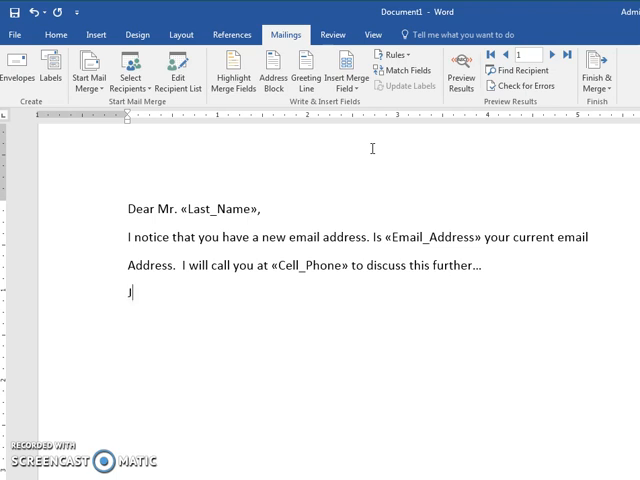
type("oe")
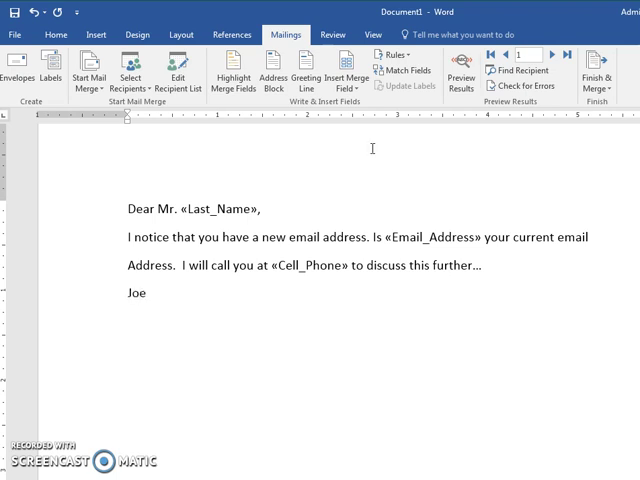
type("B")
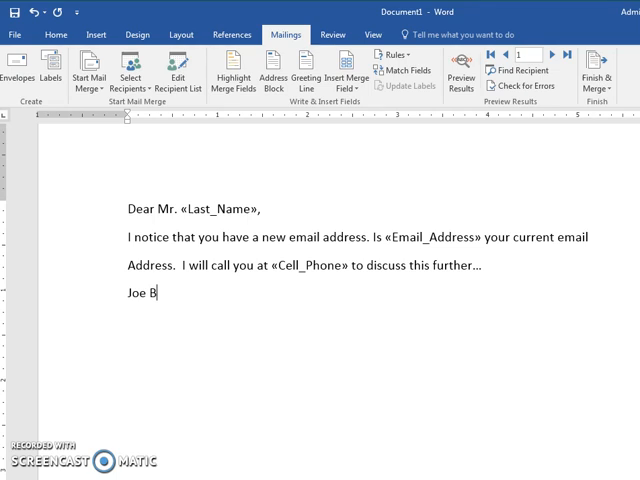
type("unkner")
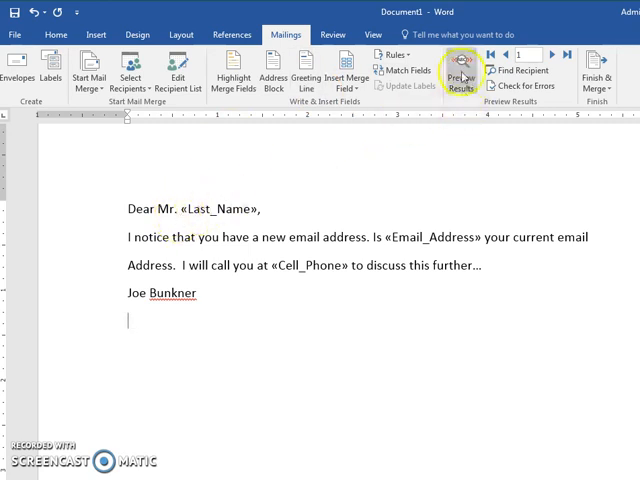
mouse_move(462, 72)
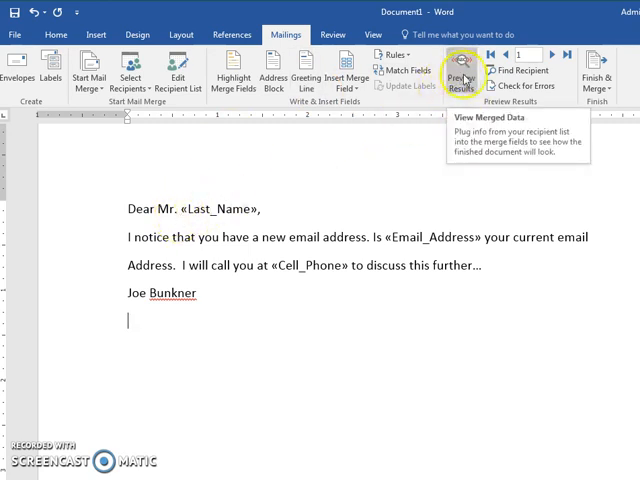
left_click(460, 66)
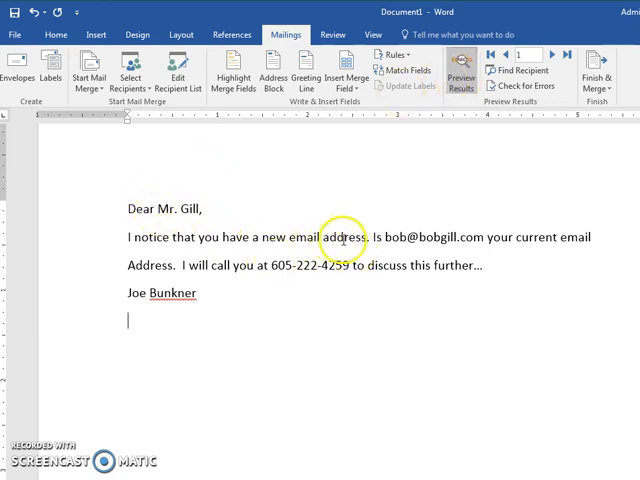
mouse_move(218, 266)
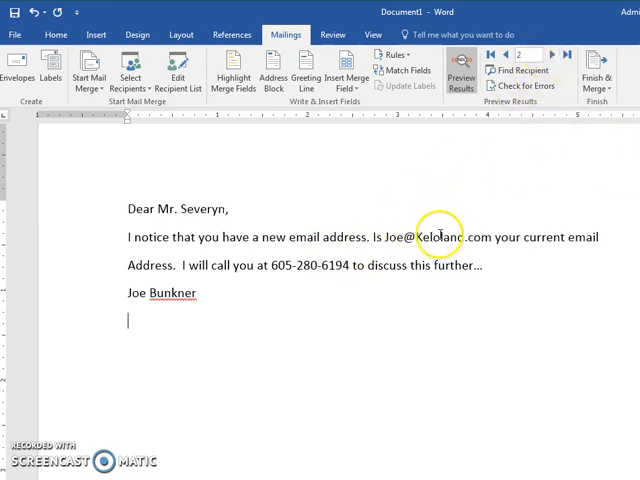
mouse_move(420, 210)
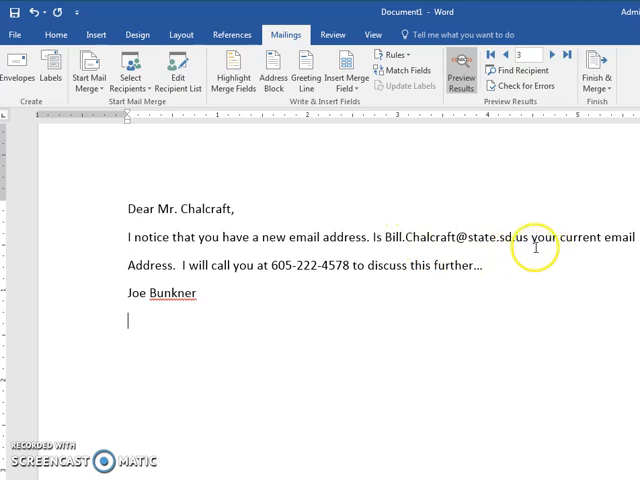
mouse_move(380, 264)
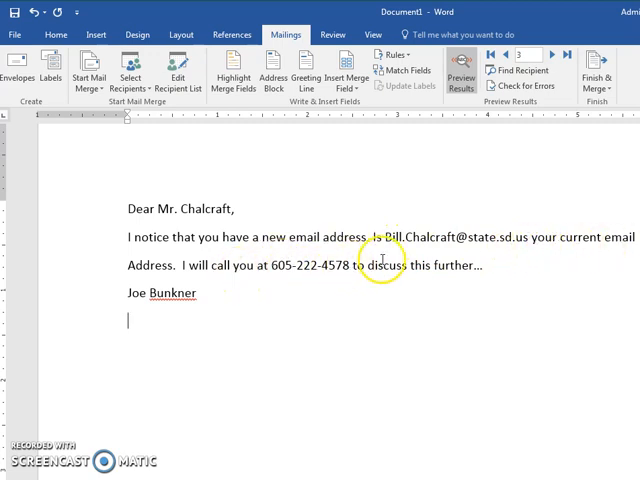
left_click(490, 56)
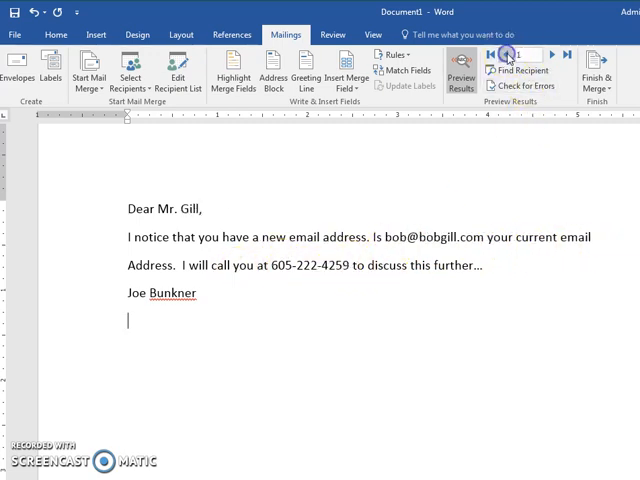
left_click(552, 56)
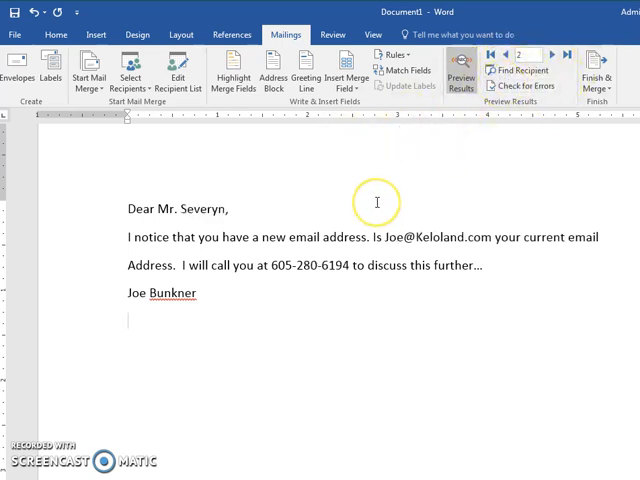
mouse_move(312, 218)
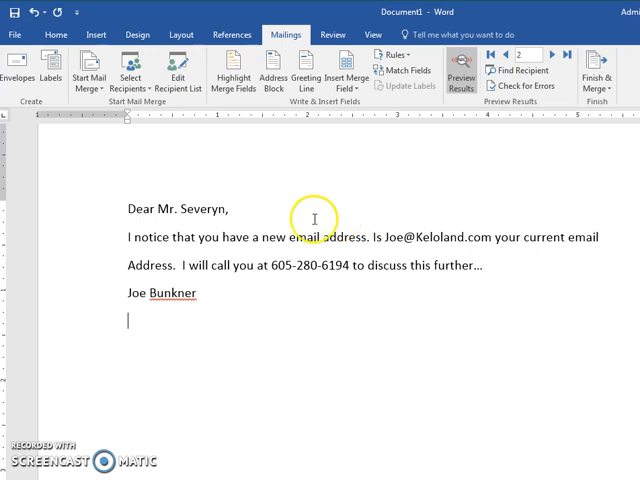
mouse_move(344, 72)
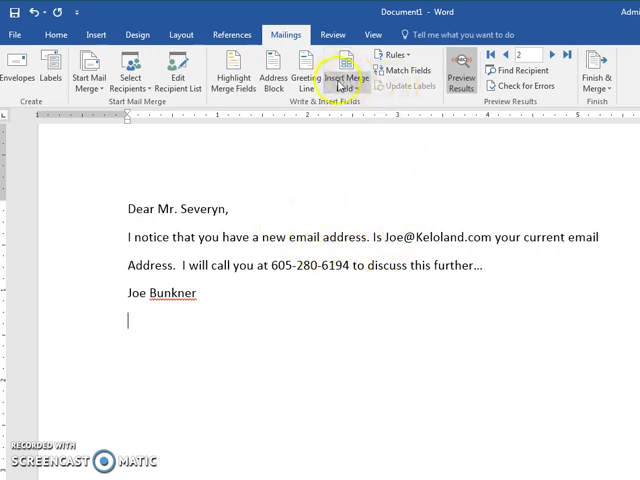
mouse_move(344, 78)
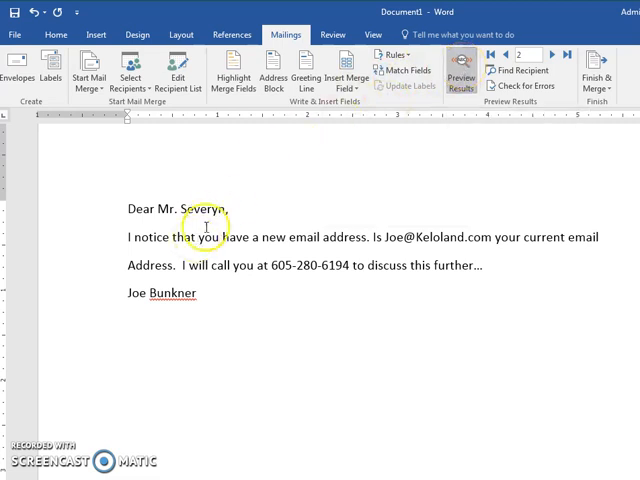
left_click(458, 70)
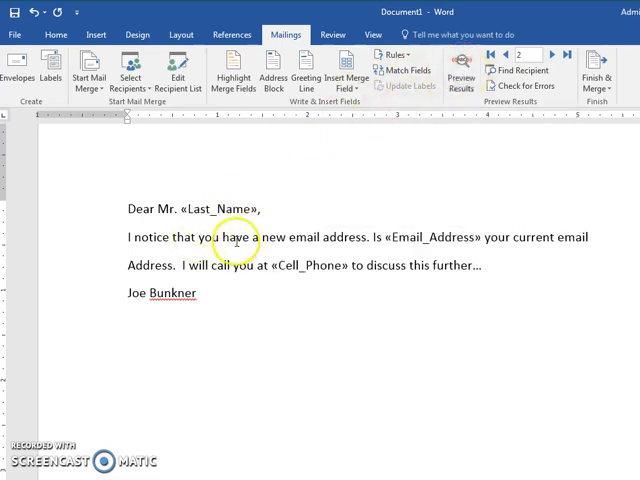
left_click(460, 72)
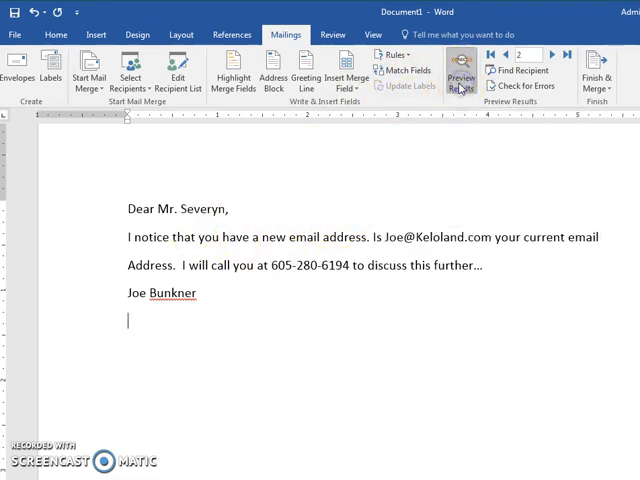
left_click(458, 72)
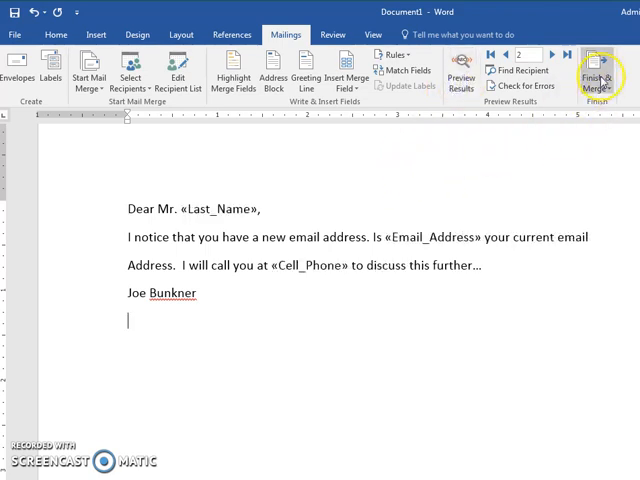
mouse_move(600, 68)
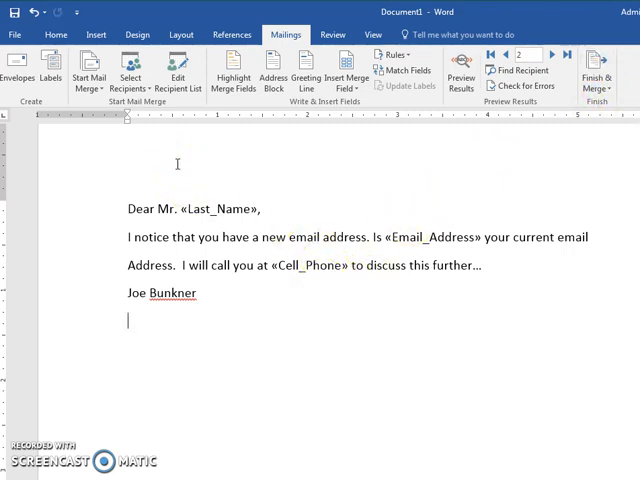
mouse_move(120, 136)
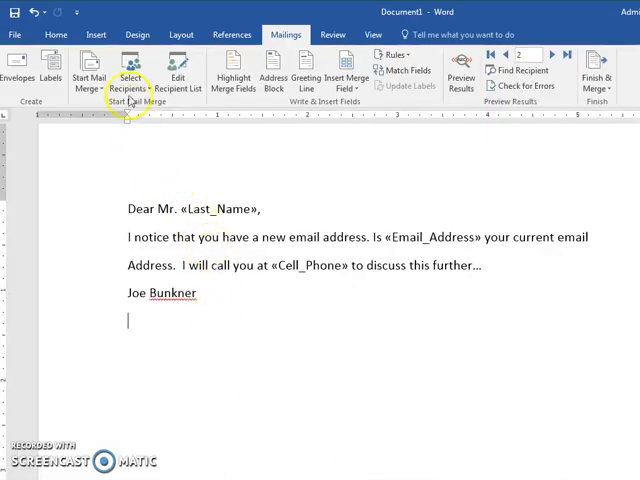
mouse_move(132, 72)
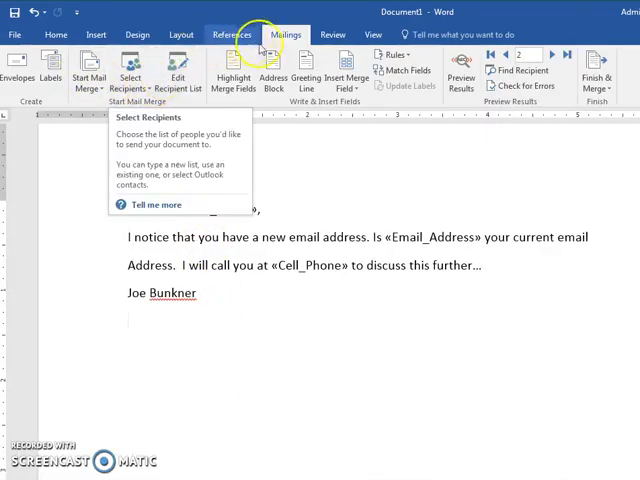
- Bring up the Select Recipients choices on the Mailings tab
left_click(132, 72)
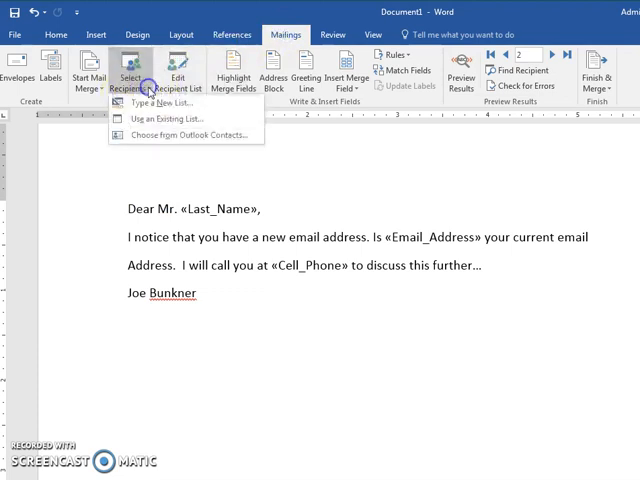